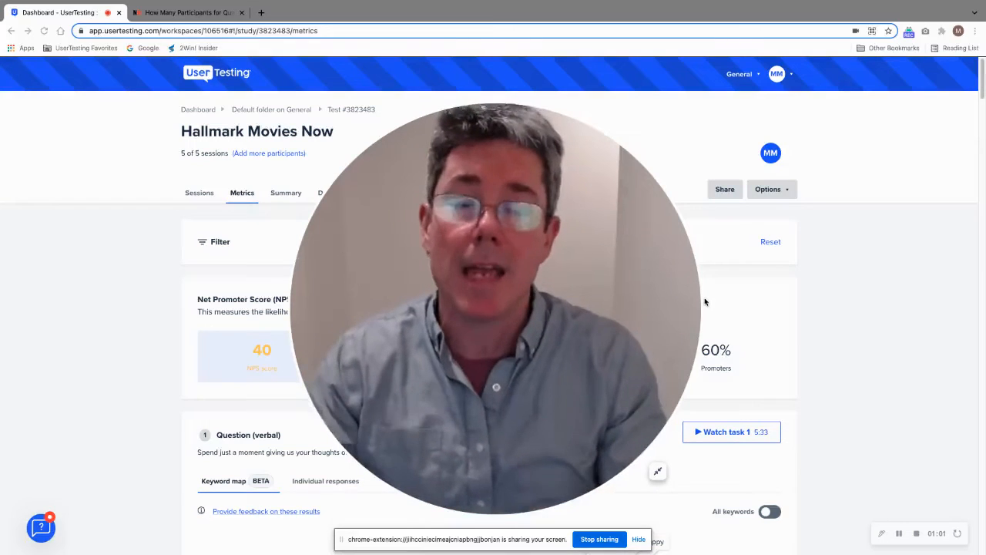
{"action": "mouse_move", "coordinate": [657, 490]}
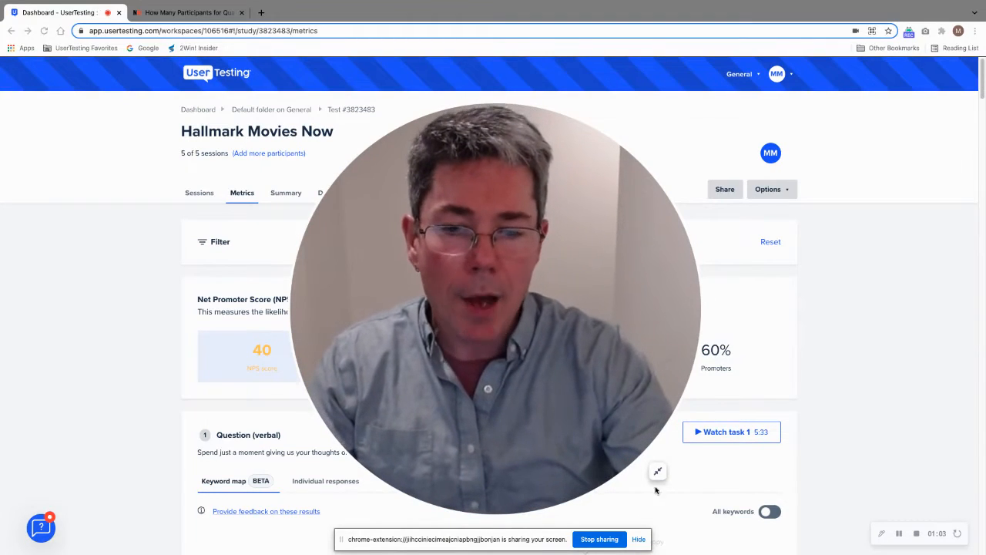
- Read through the page, then switch to the NN/g article recommending 40 participants for quantitative studies
{"action": "left_click", "coordinate": [657, 470]}
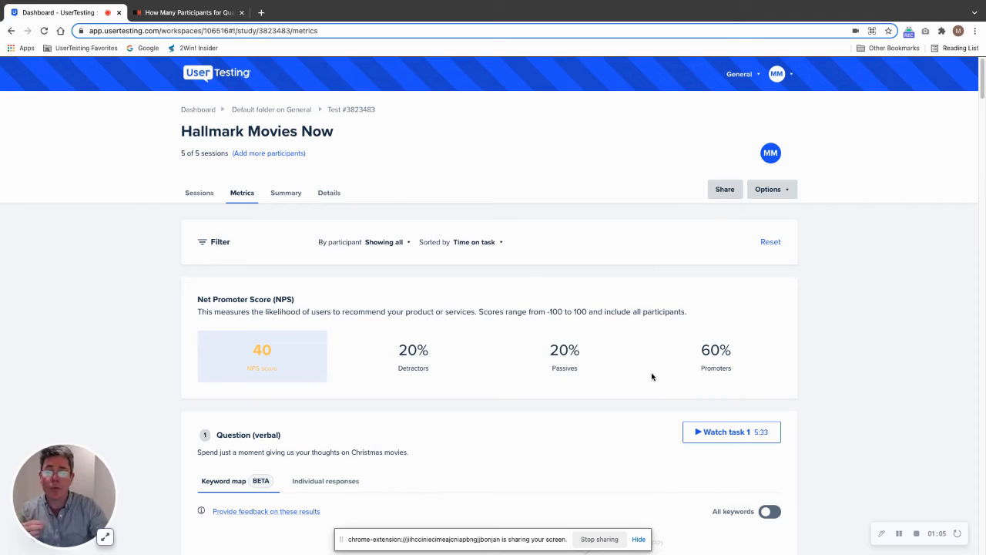
{"action": "mouse_move", "coordinate": [643, 372]}
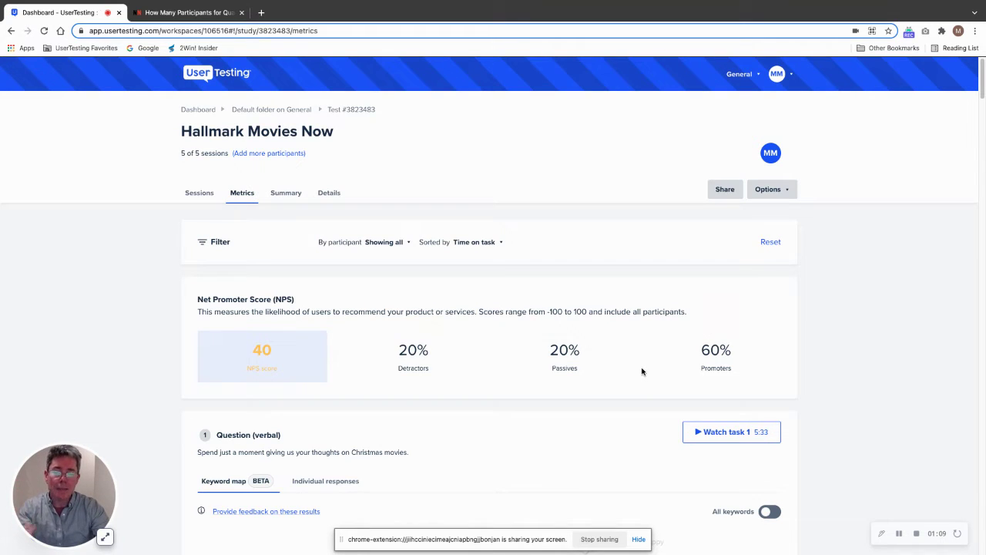
{"action": "mouse_move", "coordinate": [644, 311]}
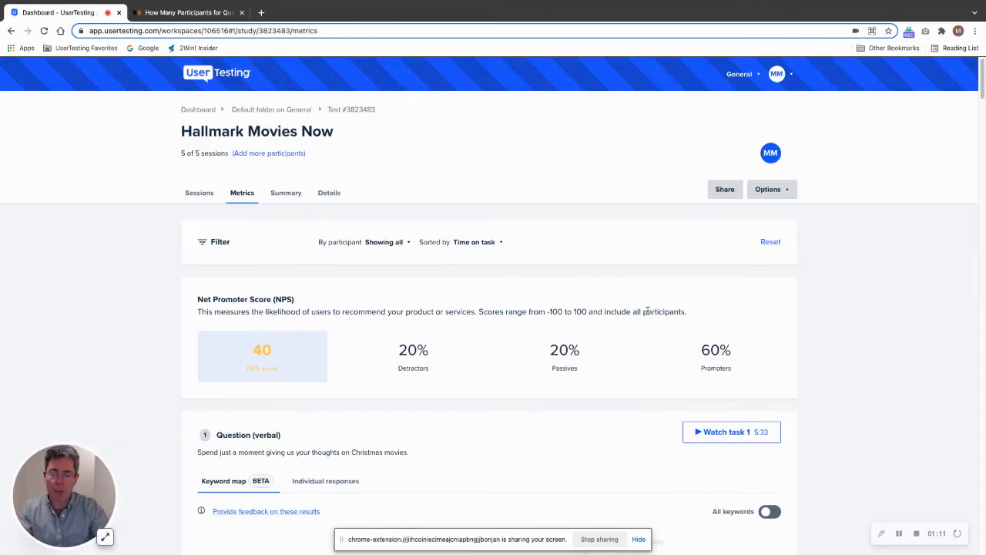
{"action": "scroll", "scroll_direction": "down", "scroll_amount": 3}
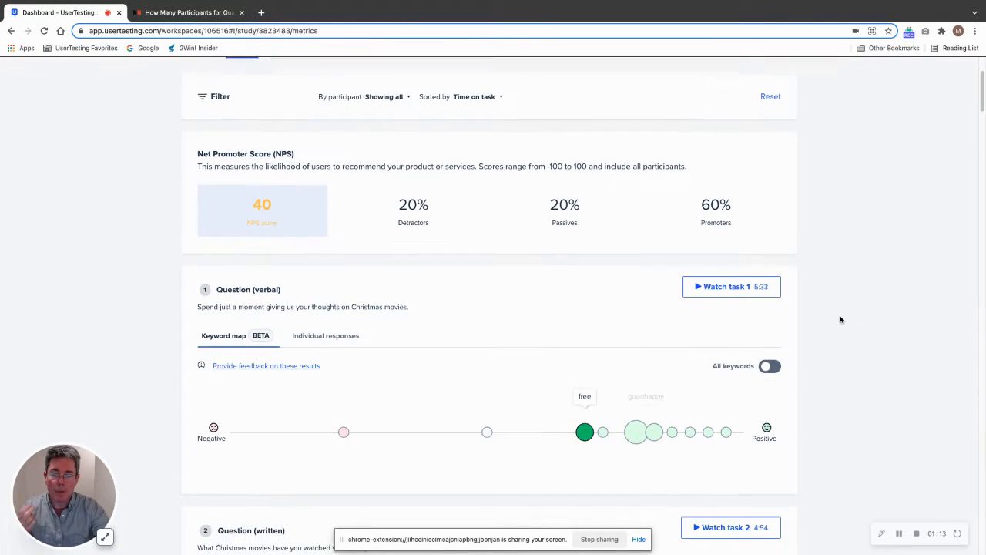
{"action": "scroll", "scroll_direction": "down", "scroll_amount": 3}
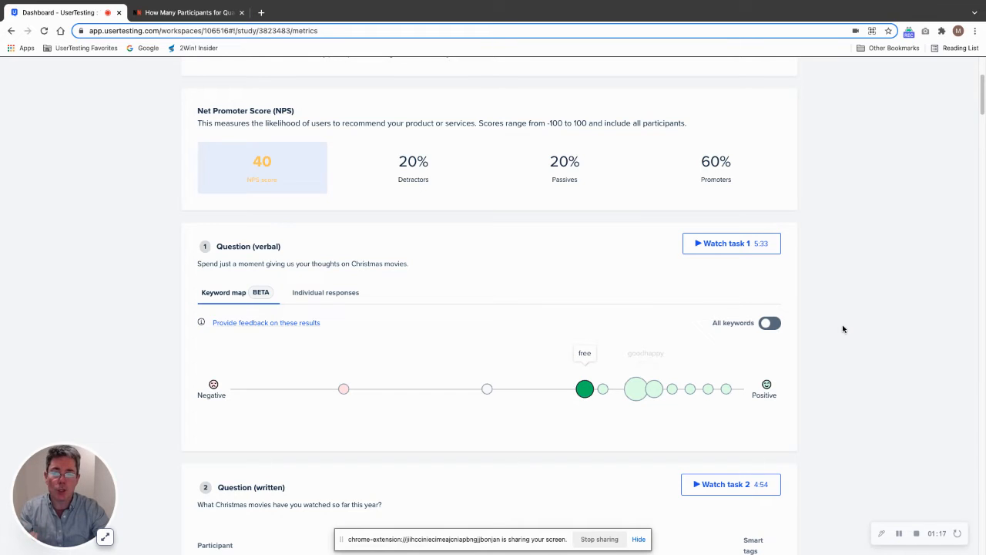
{"action": "mouse_move", "coordinate": [170, 336]}
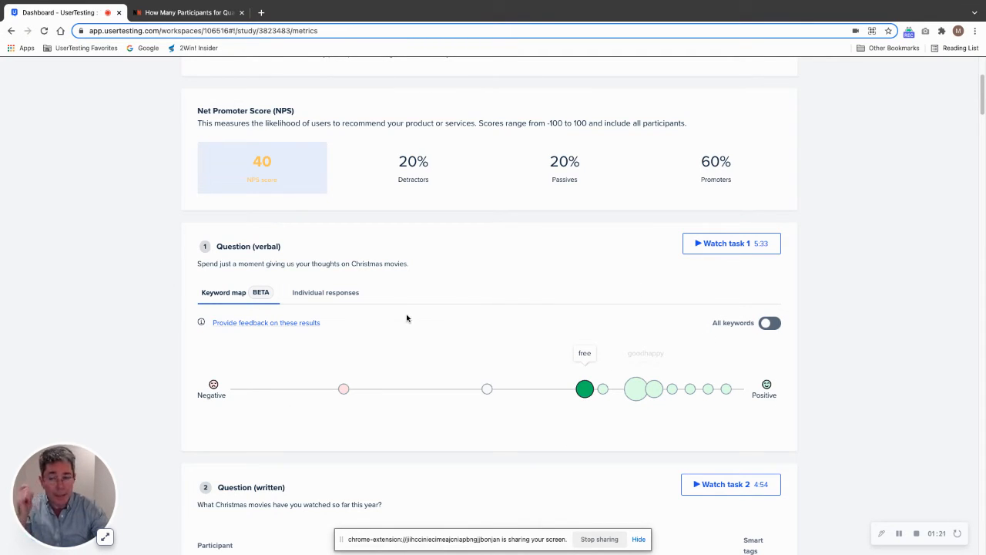
{"action": "mouse_move", "coordinate": [497, 373]}
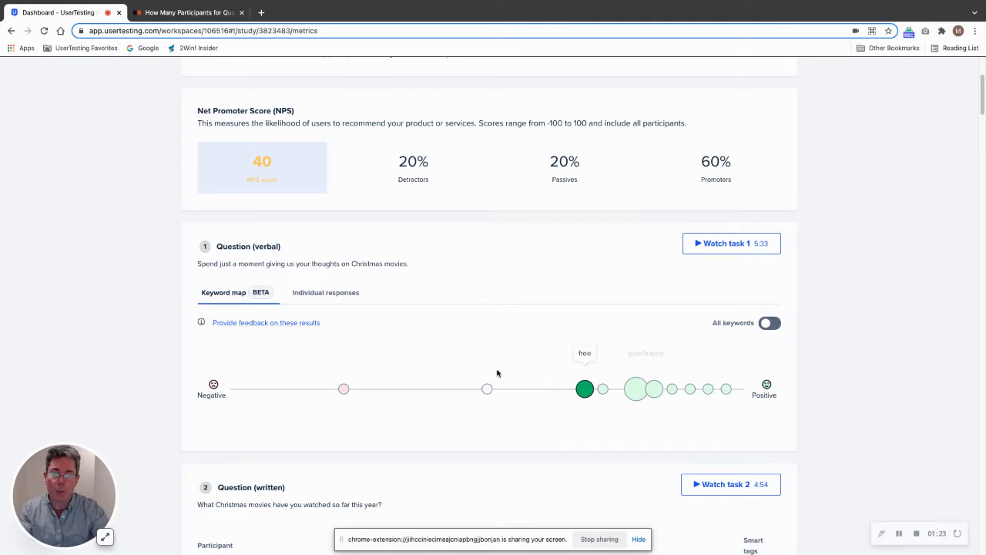
{"action": "mouse_move", "coordinate": [490, 437]}
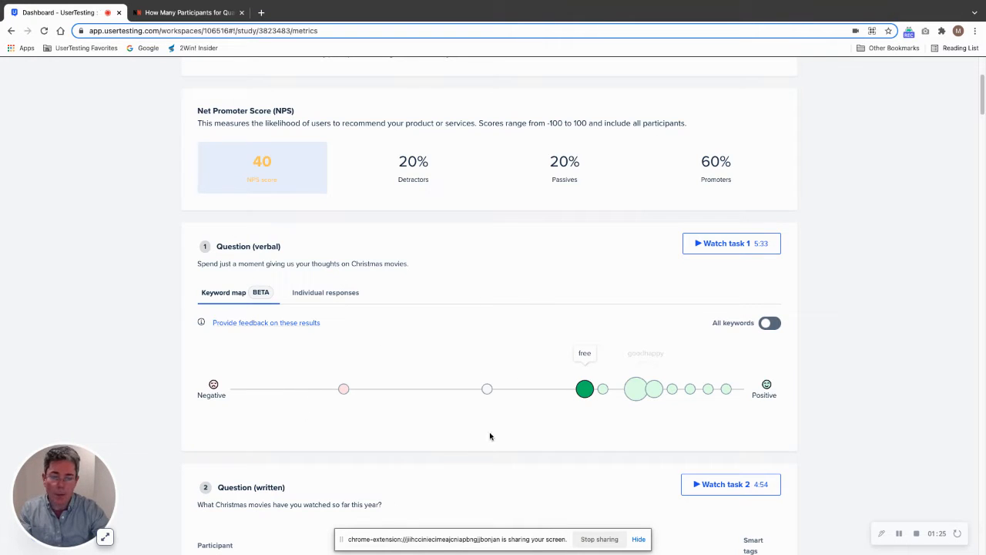
{"action": "mouse_move", "coordinate": [687, 388]}
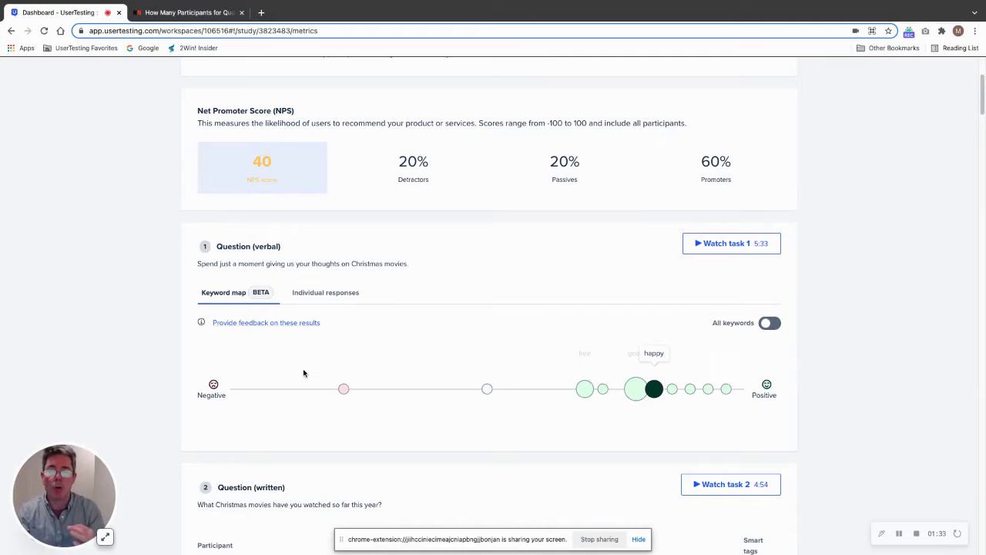
{"action": "mouse_move", "coordinate": [324, 376]}
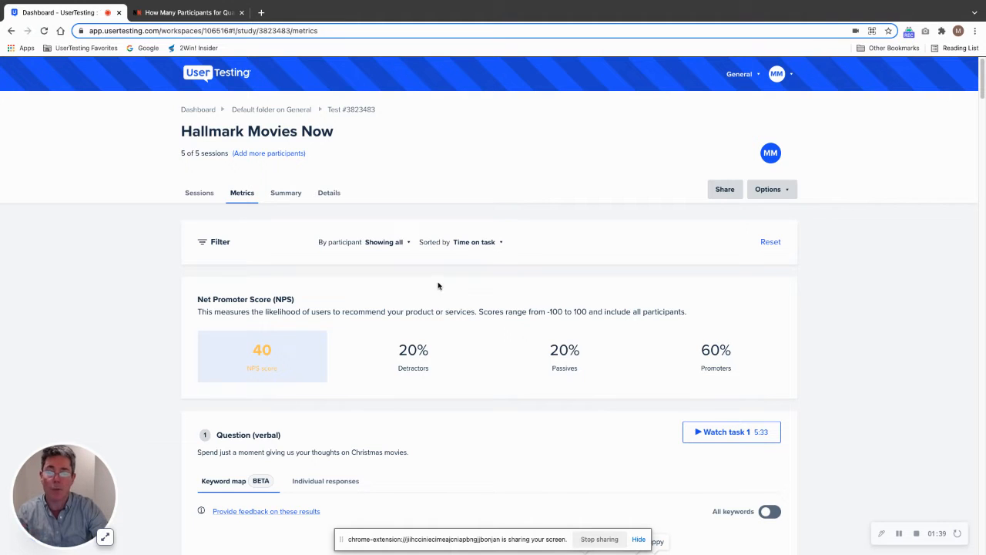
{"action": "scroll", "scroll_direction": "down", "scroll_amount": 3}
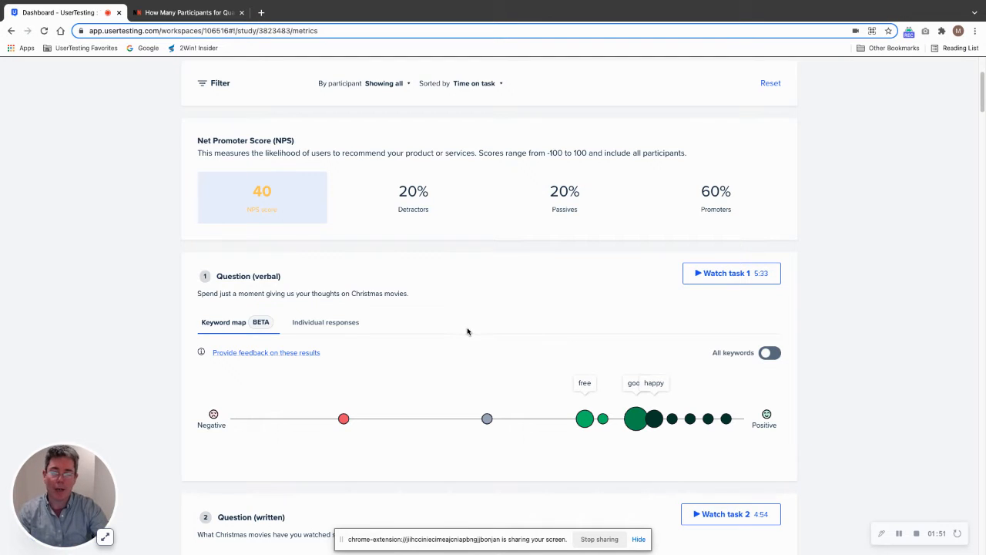
{"action": "mouse_move", "coordinate": [456, 333]}
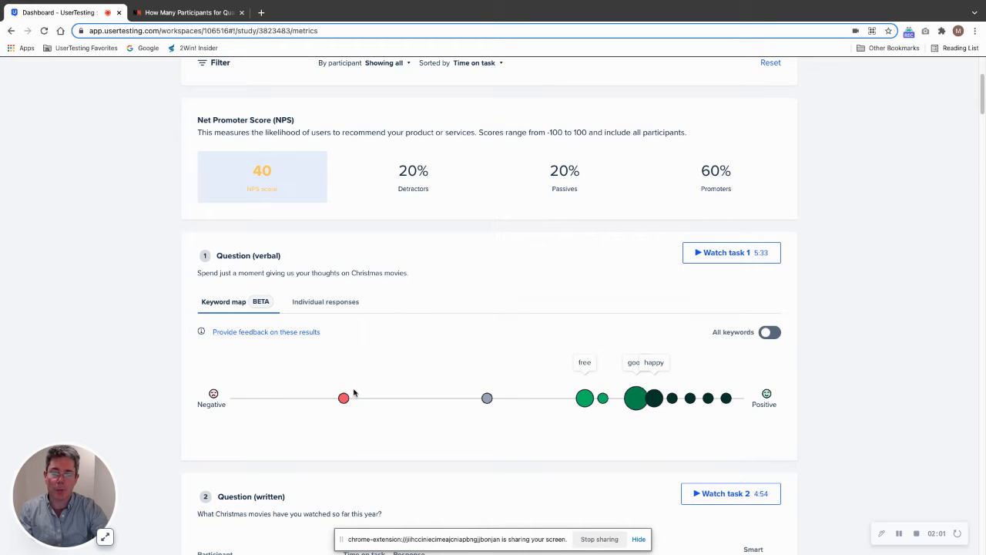
{"action": "mouse_move", "coordinate": [342, 397]}
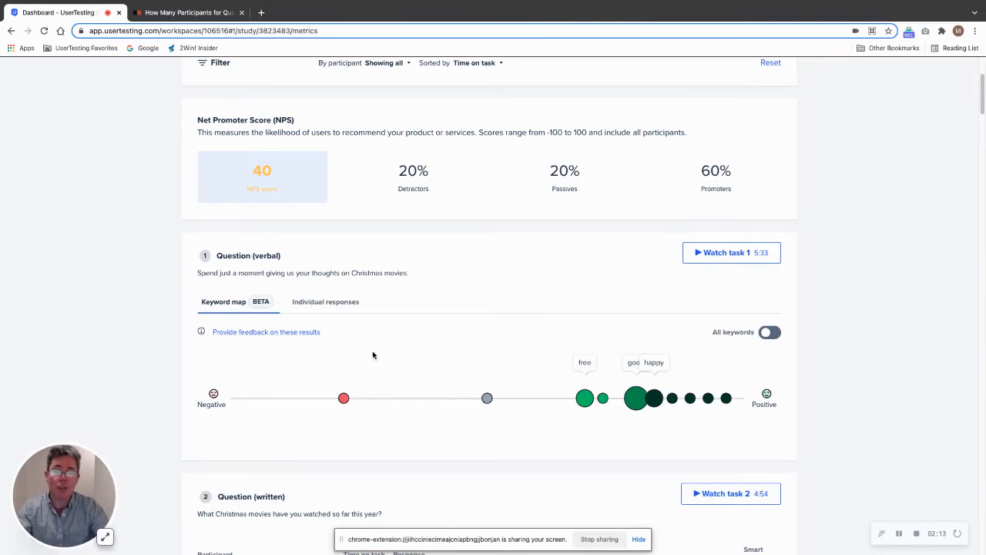
{"action": "mouse_move", "coordinate": [342, 397]}
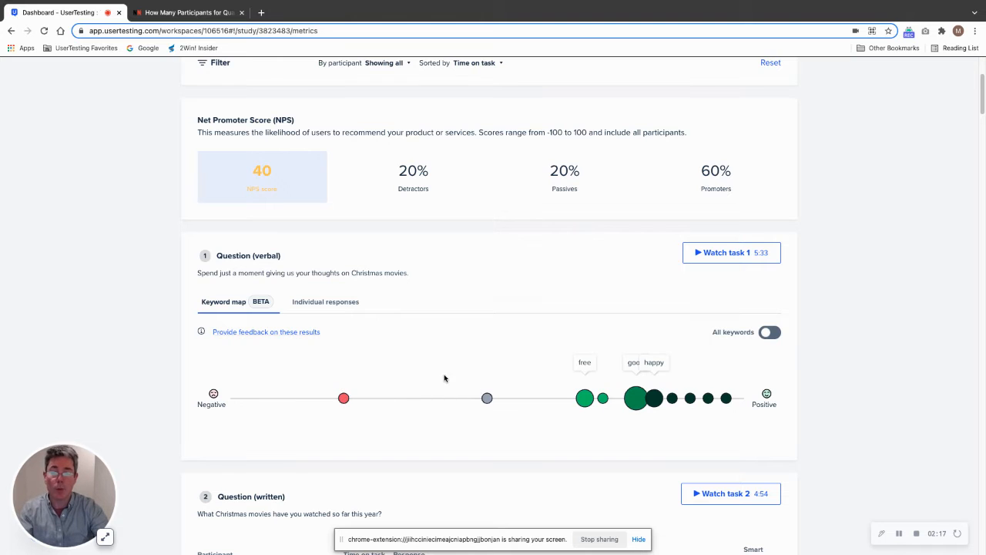
{"action": "scroll", "scroll_direction": "down", "scroll_amount": 3}
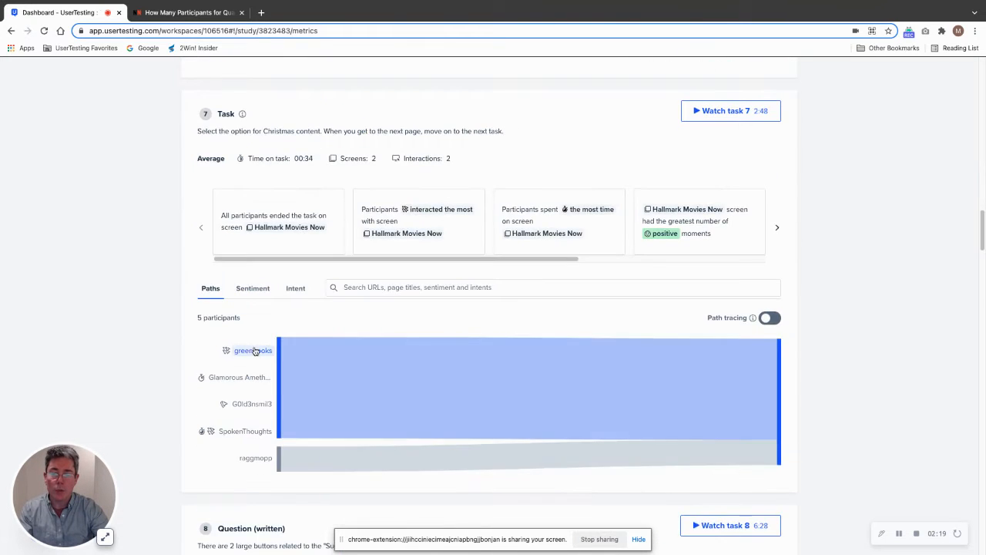
{"action": "scroll", "scroll_direction": "down", "scroll_amount": 3}
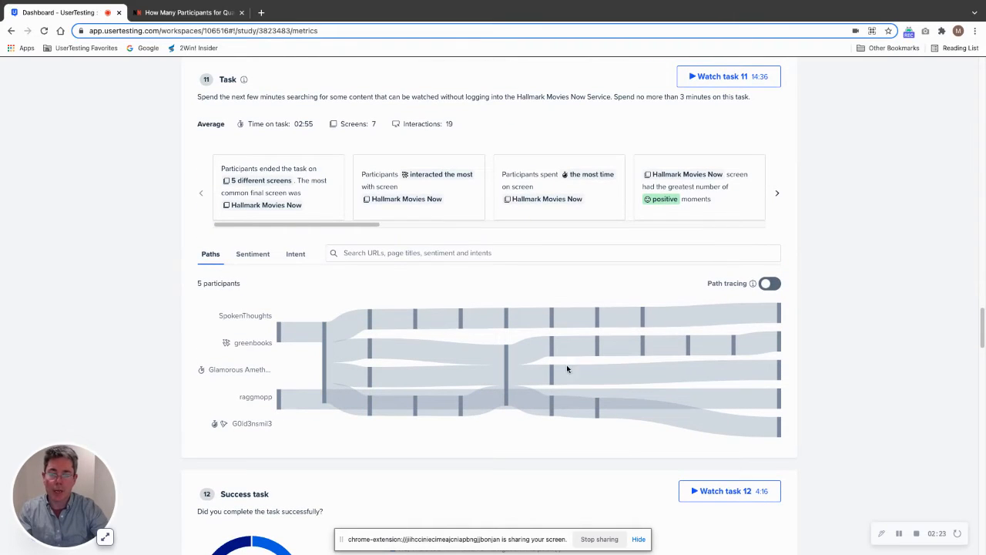
{"action": "mouse_move", "coordinate": [314, 333]}
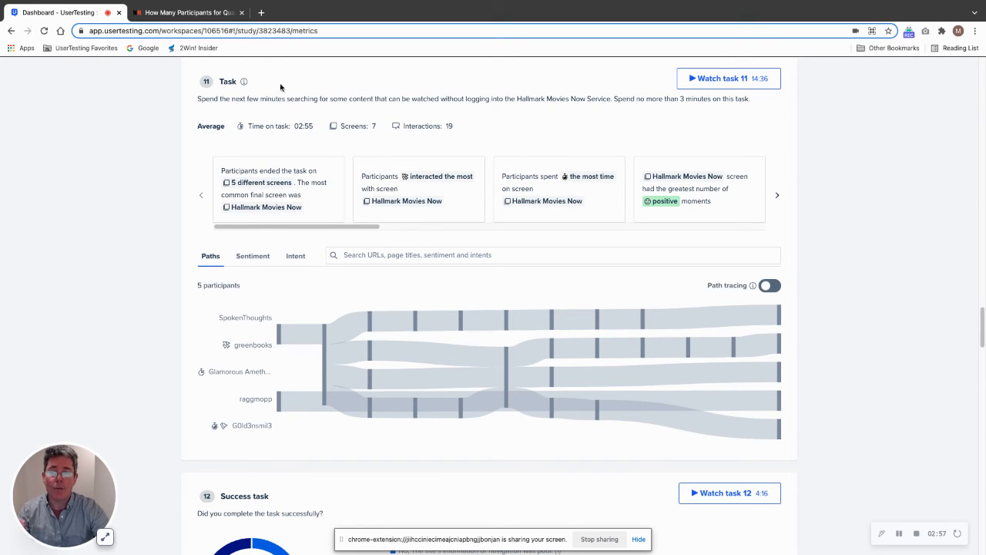
{"action": "left_click", "coordinate": [188, 13]}
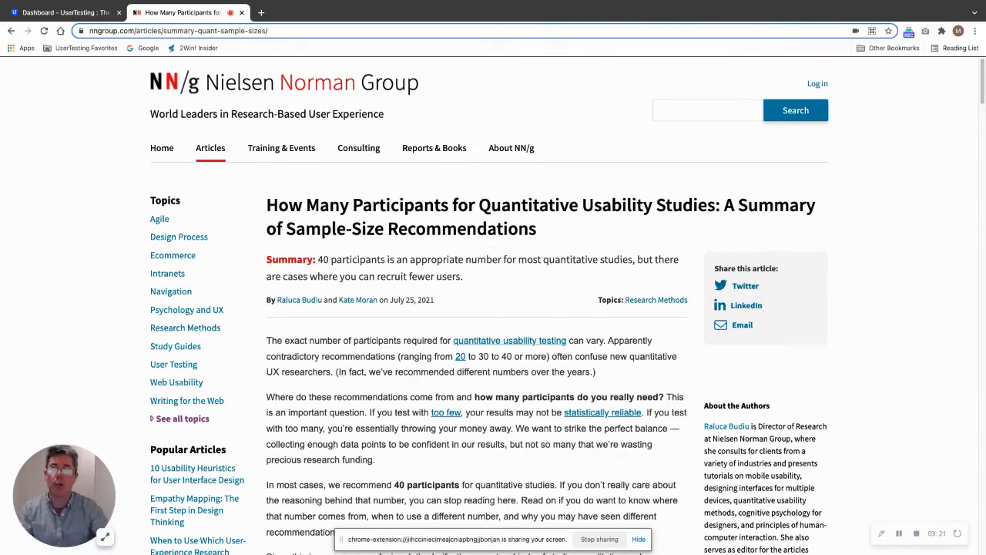
- Return to the Hallmark Movies Now test, view its five participant sessions and expand Options
{"action": "left_click", "coordinate": [69, 12]}
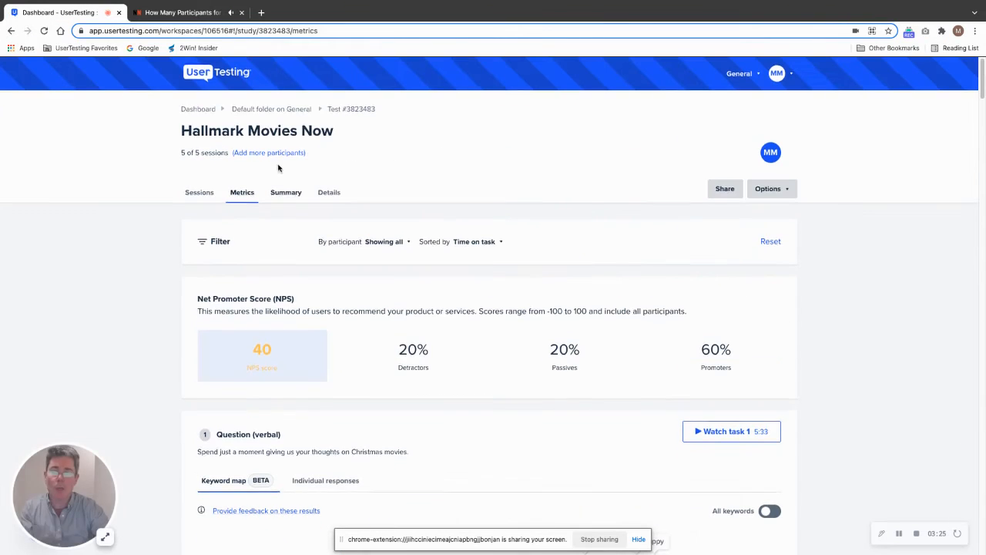
{"action": "left_click", "coordinate": [202, 191]}
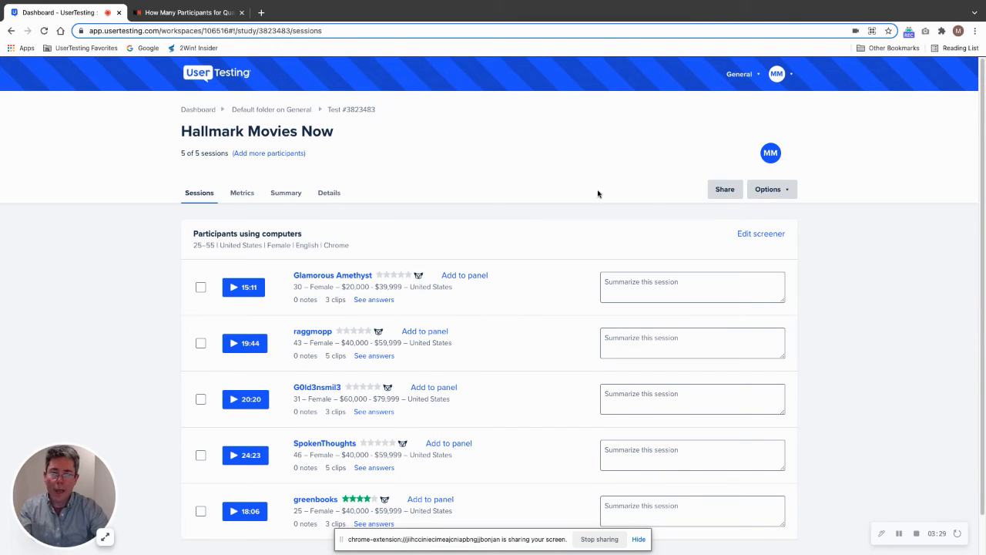
{"action": "left_click", "coordinate": [770, 188]}
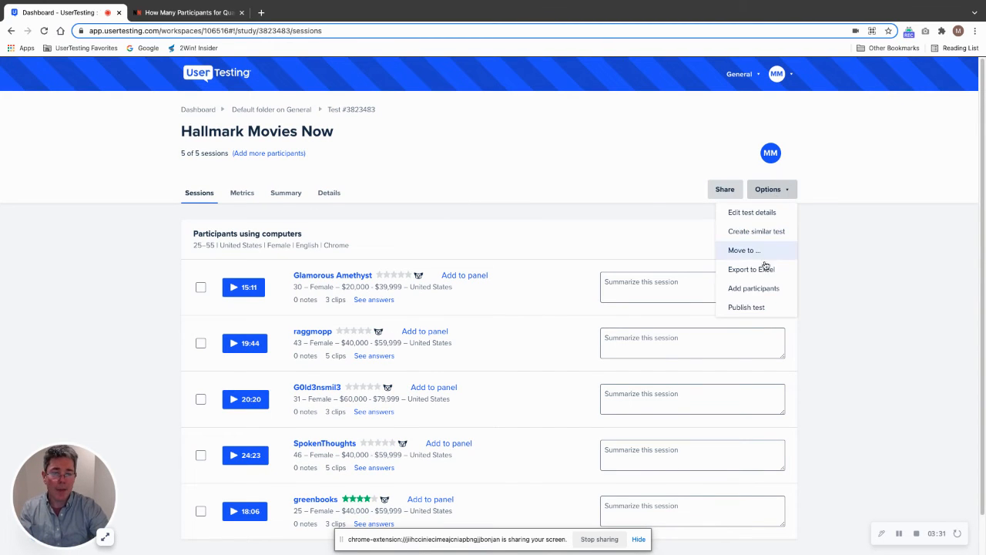
- Add 35 more computer participants via Options > Add participants, bringing the test to 40 sessions
{"action": "left_click", "coordinate": [753, 289]}
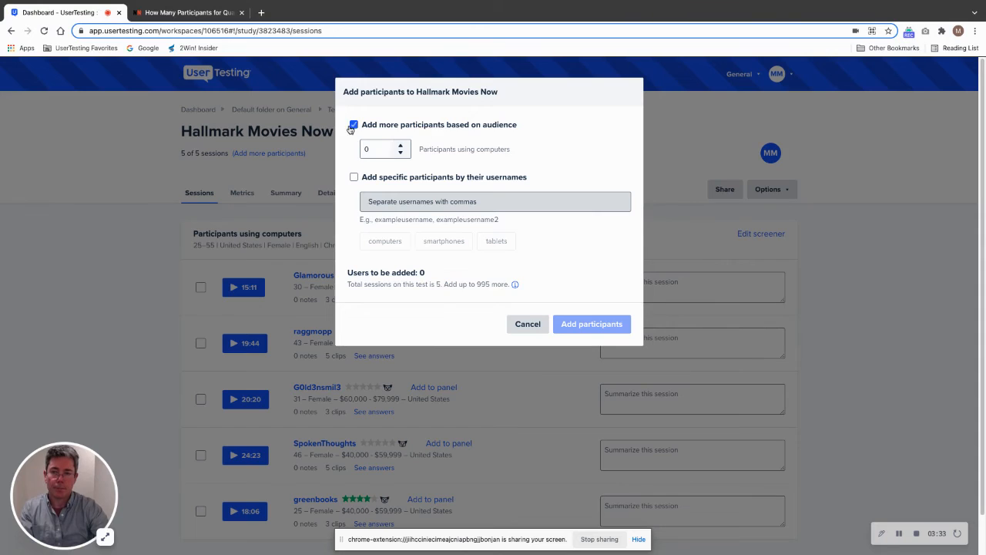
{"action": "type", "text": "17"}
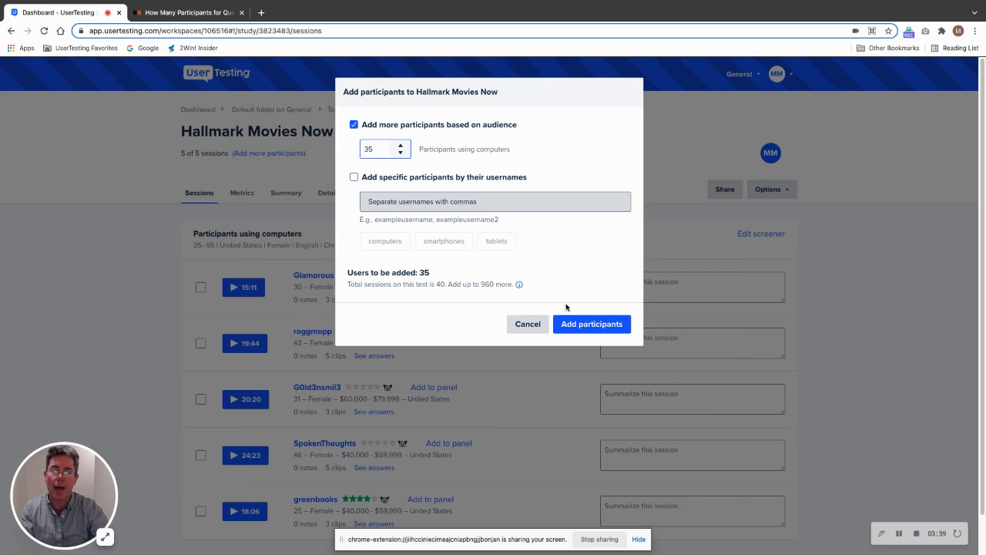
{"action": "mouse_move", "coordinate": [592, 330]}
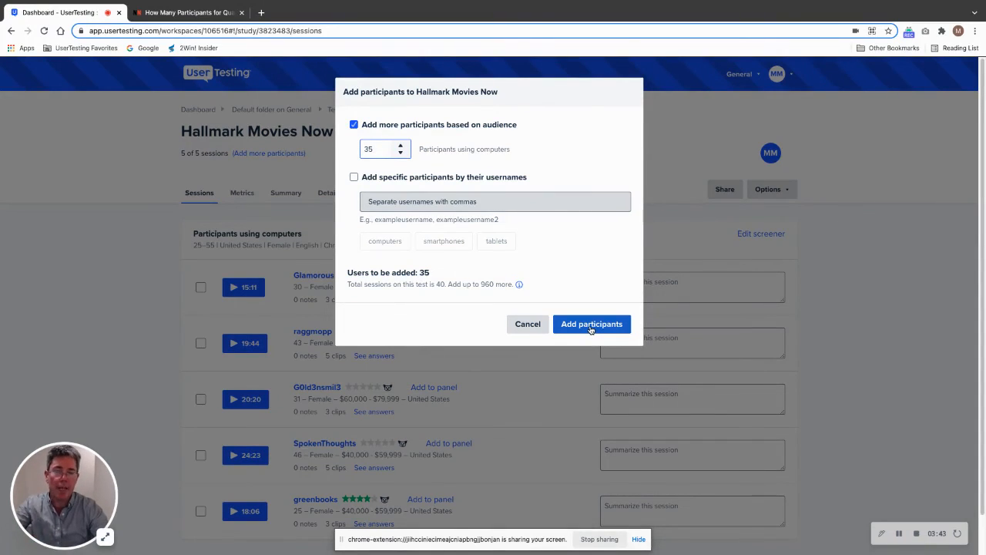
{"action": "left_click", "coordinate": [592, 324]}
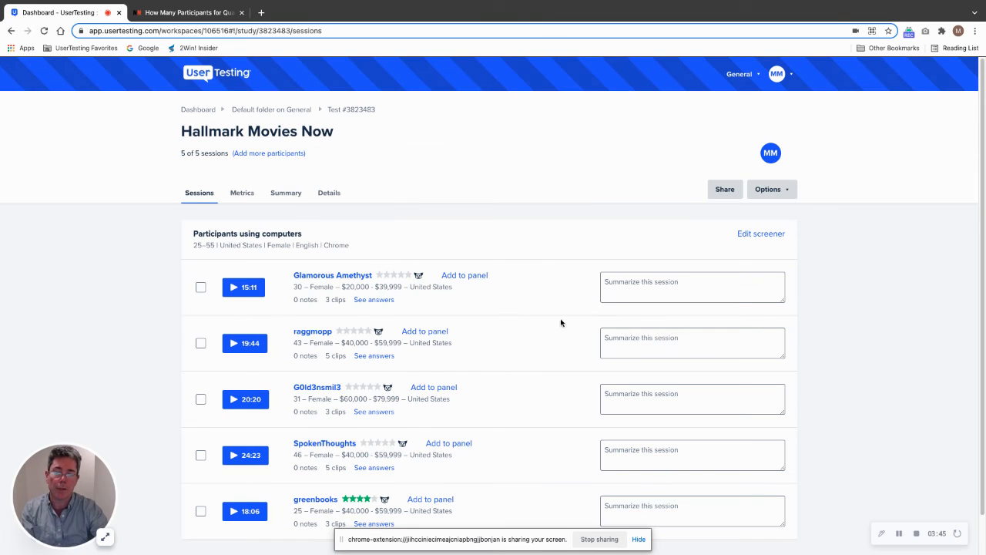
{"action": "mouse_move", "coordinate": [549, 284]}
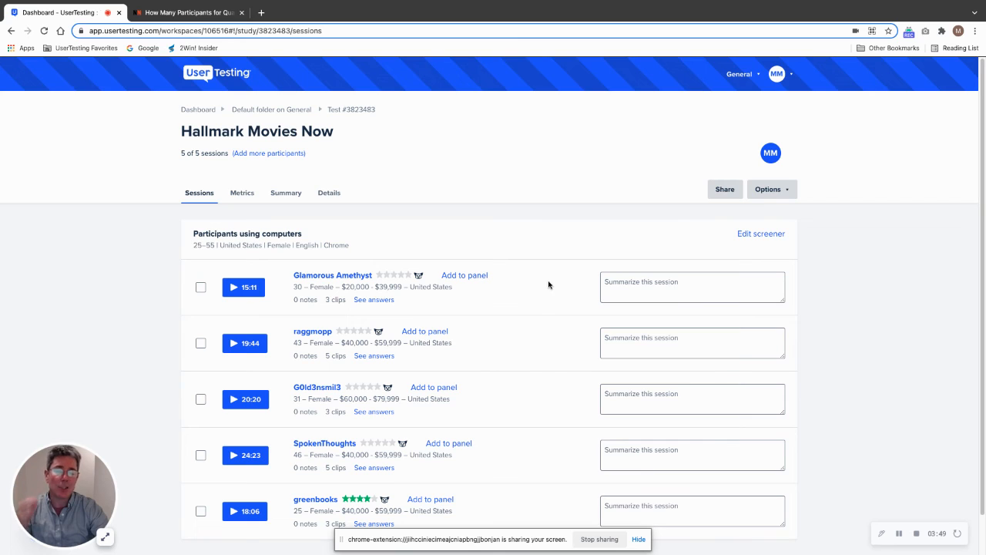
{"action": "mouse_move", "coordinate": [551, 269]}
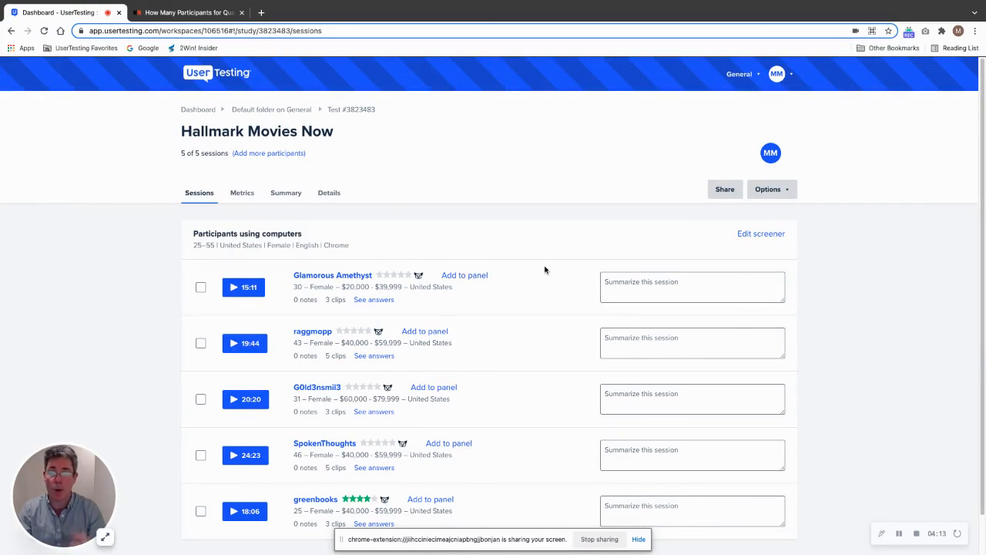
{"action": "mouse_move", "coordinate": [640, 225]}
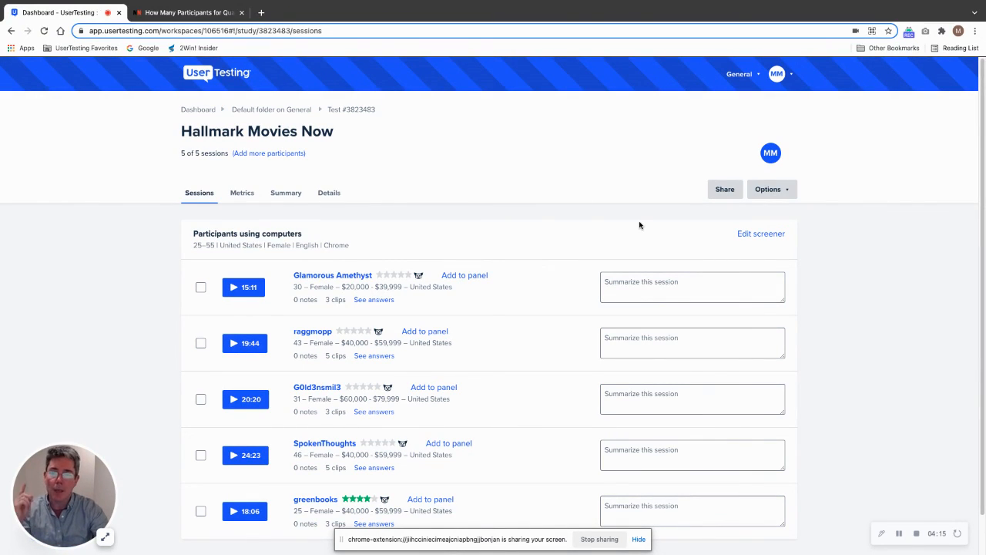